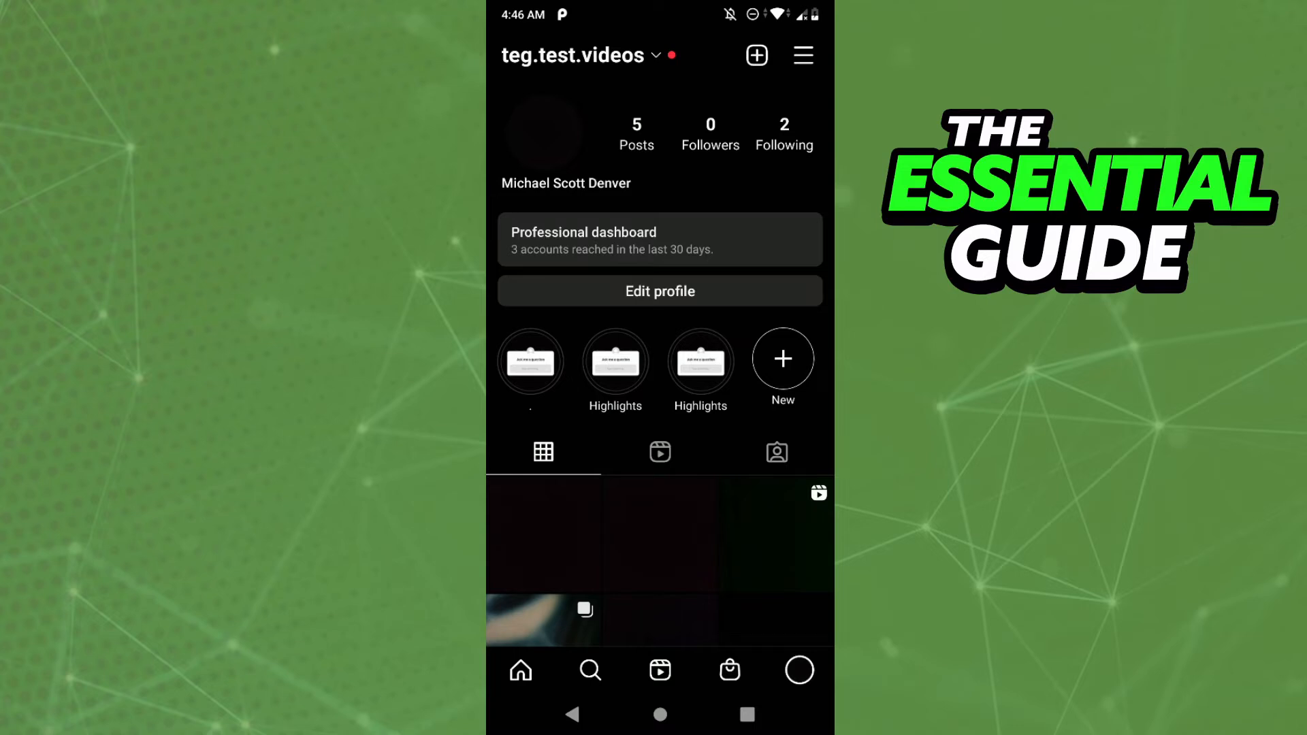
Reach the Settings page from the profile menu and scroll its options down to Accounts Center
left_click(803, 55)
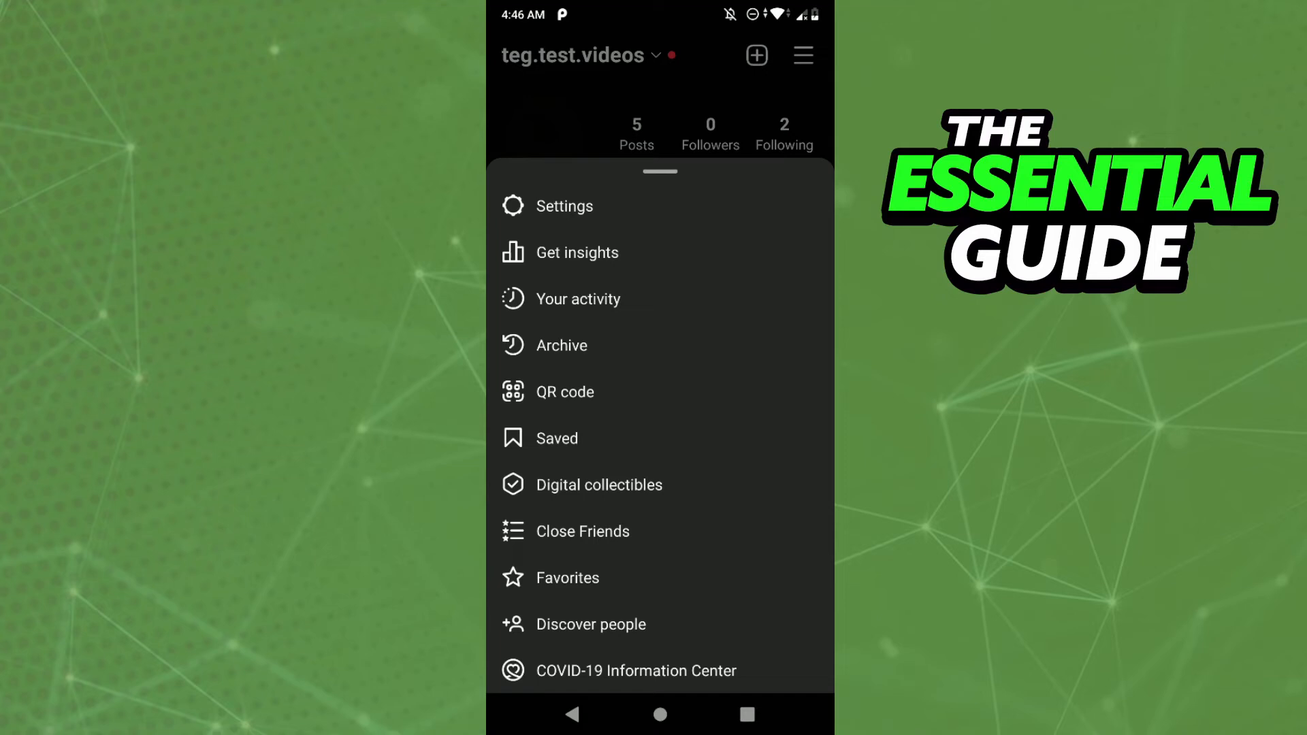
left_click(565, 205)
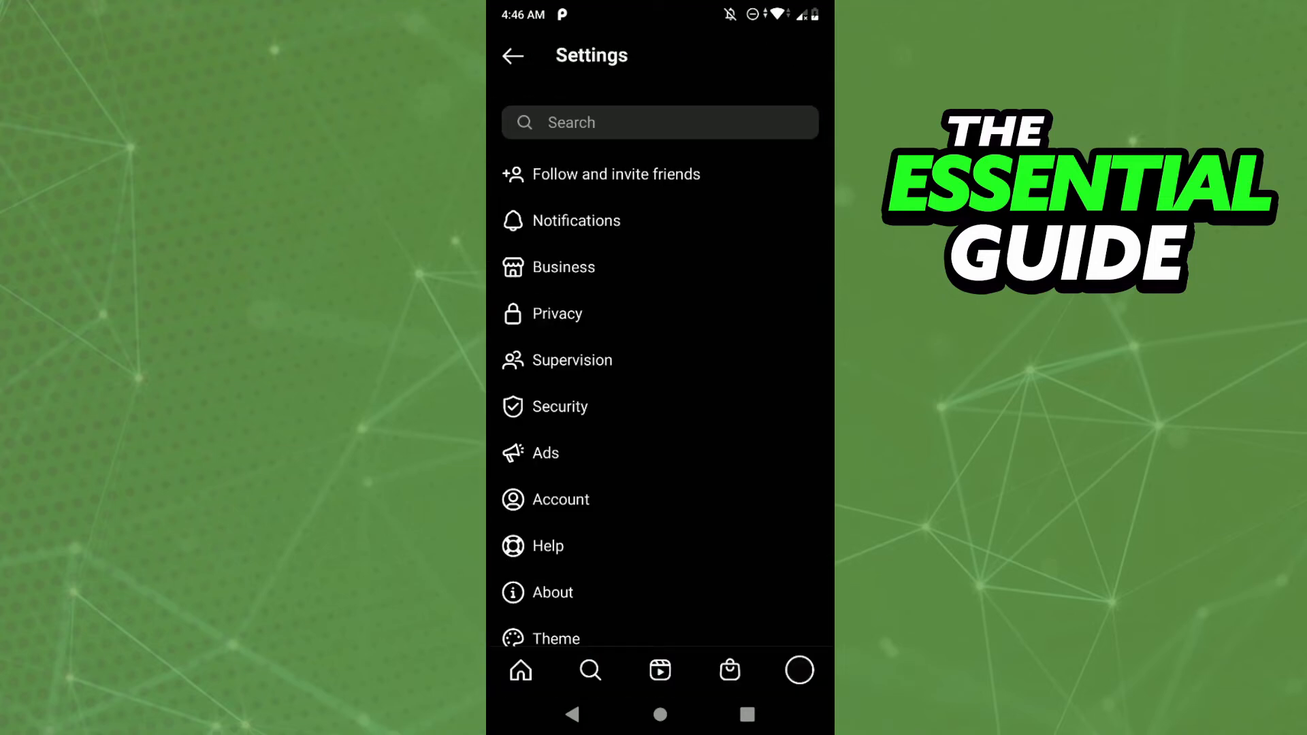
scroll("down", 3)
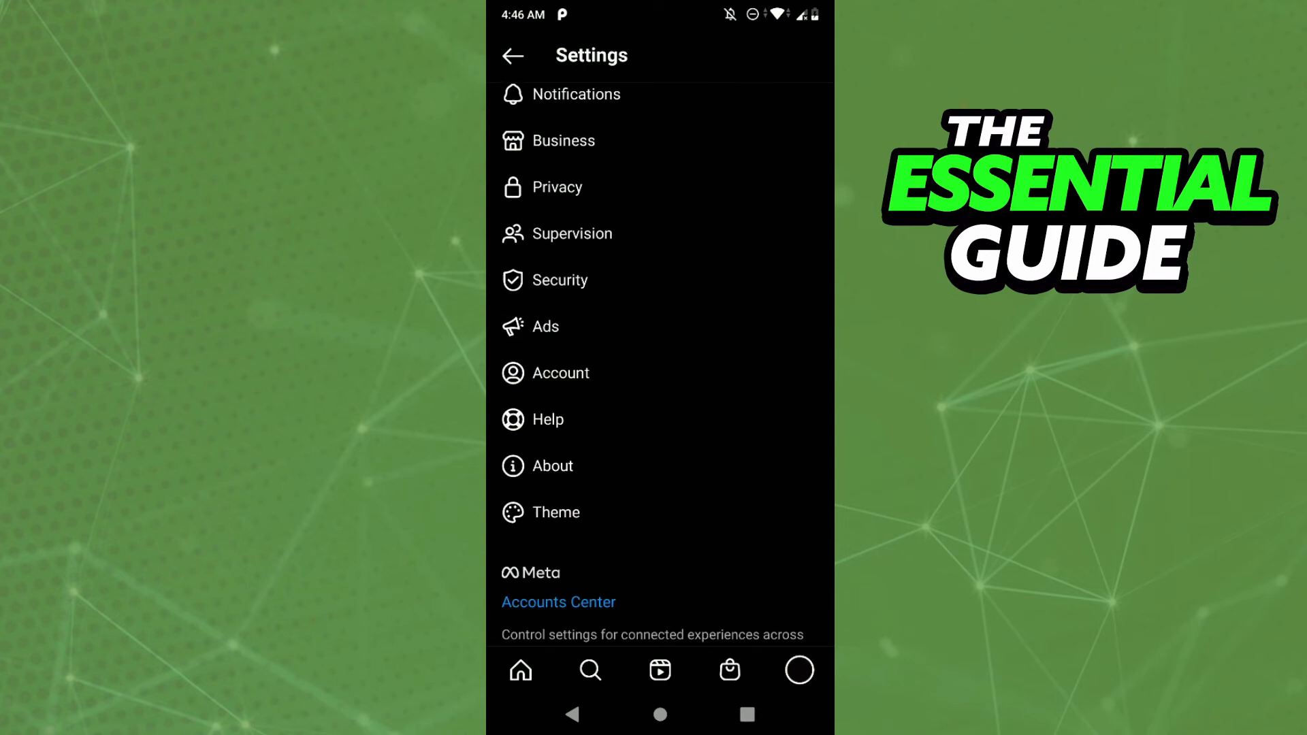
Browse the Account section down to Switch account type, then back out to the profile page
left_click(562, 373)
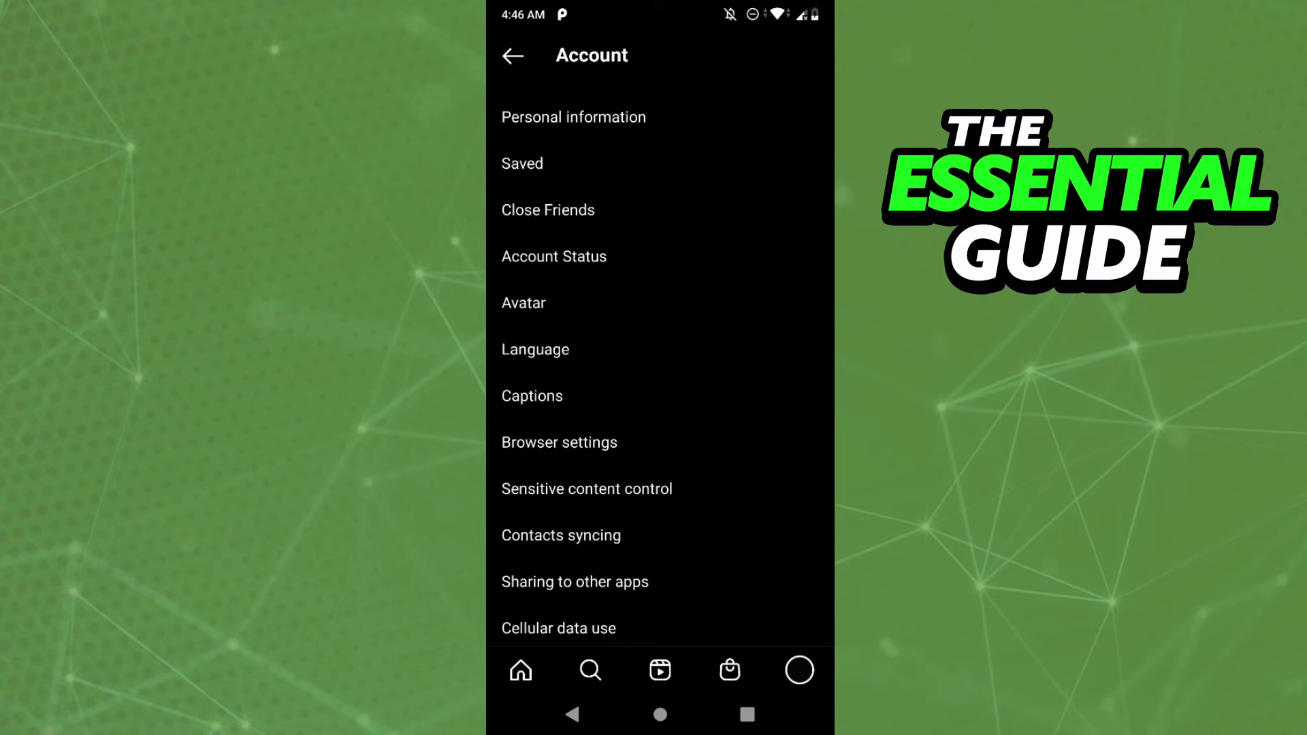
scroll("down", 3)
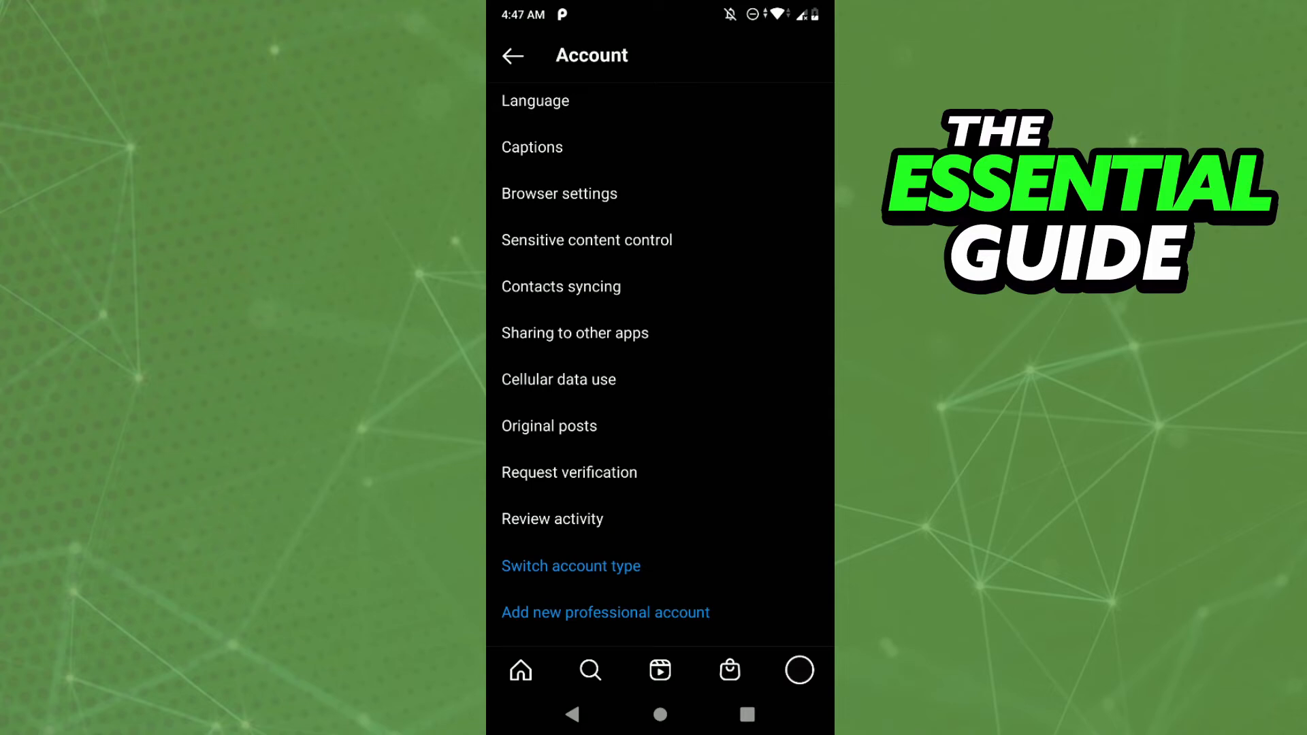
left_click(513, 54)
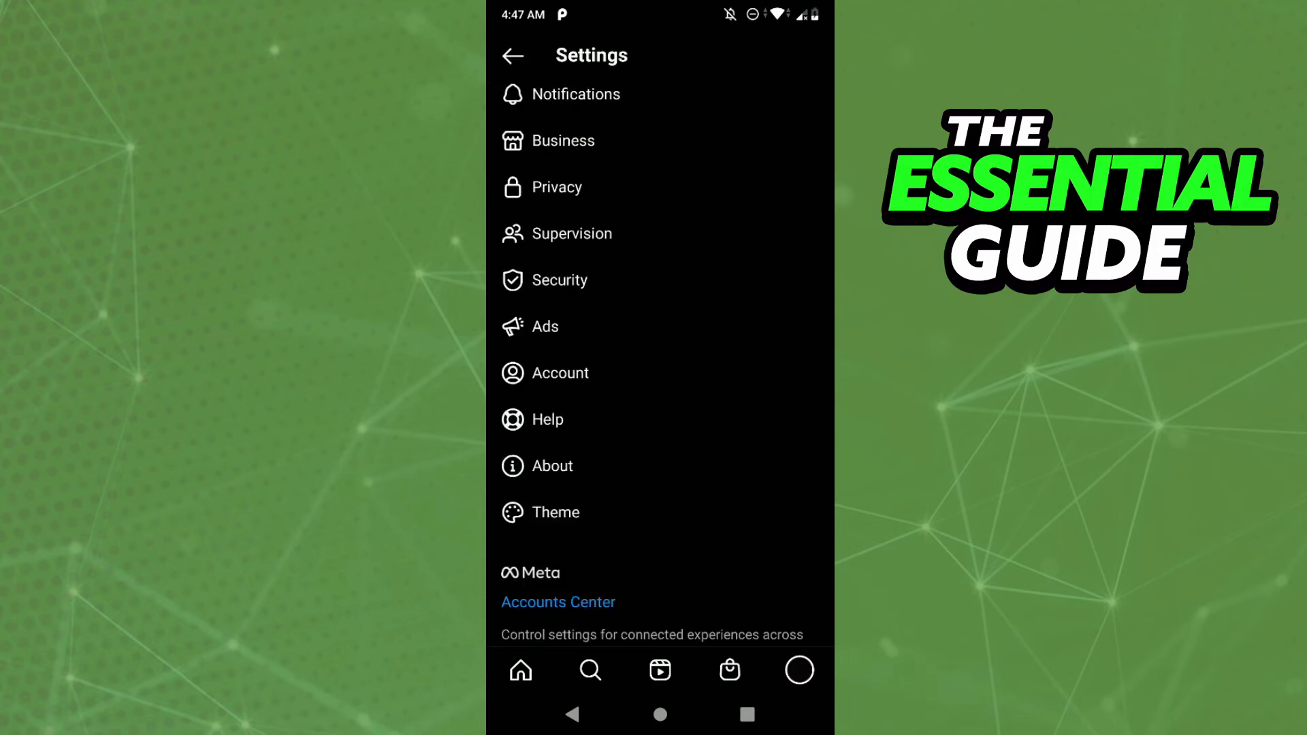
left_click(513, 54)
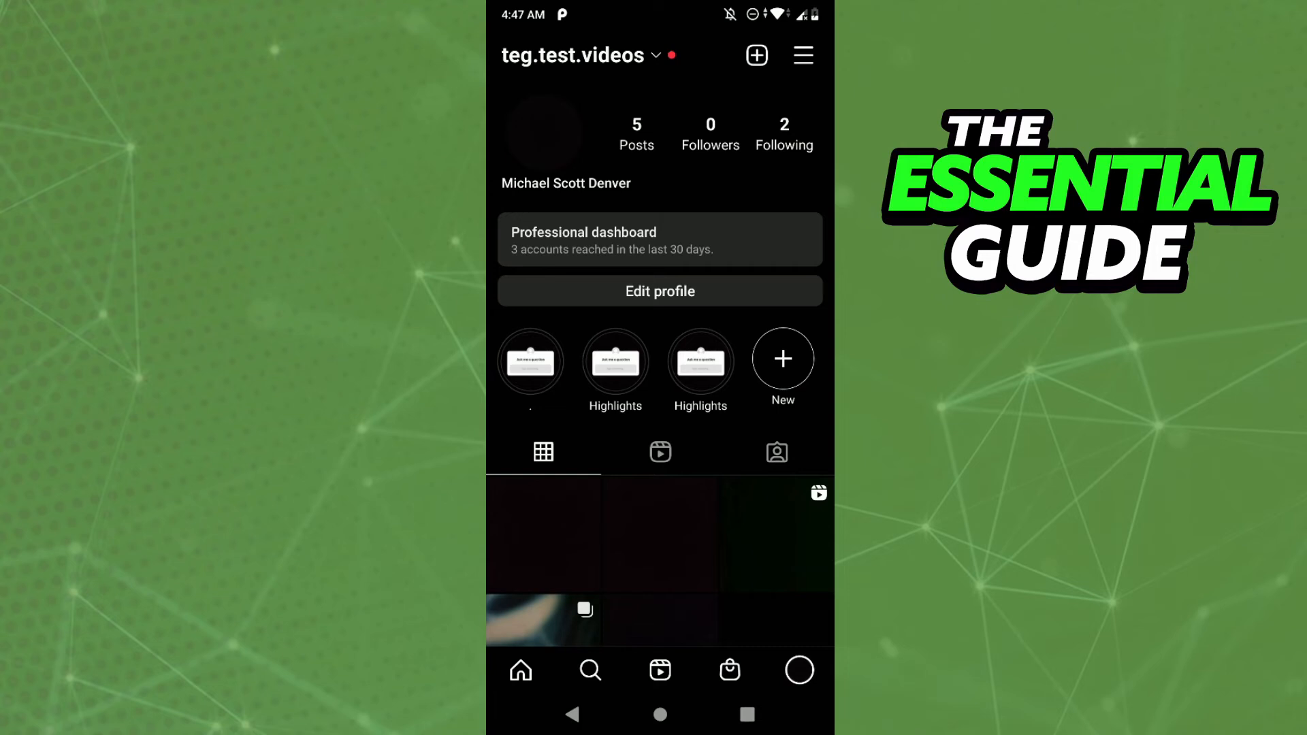
Reach the Links screen offering external or Facebook links via Edit profile > Add link
left_click(659, 291)
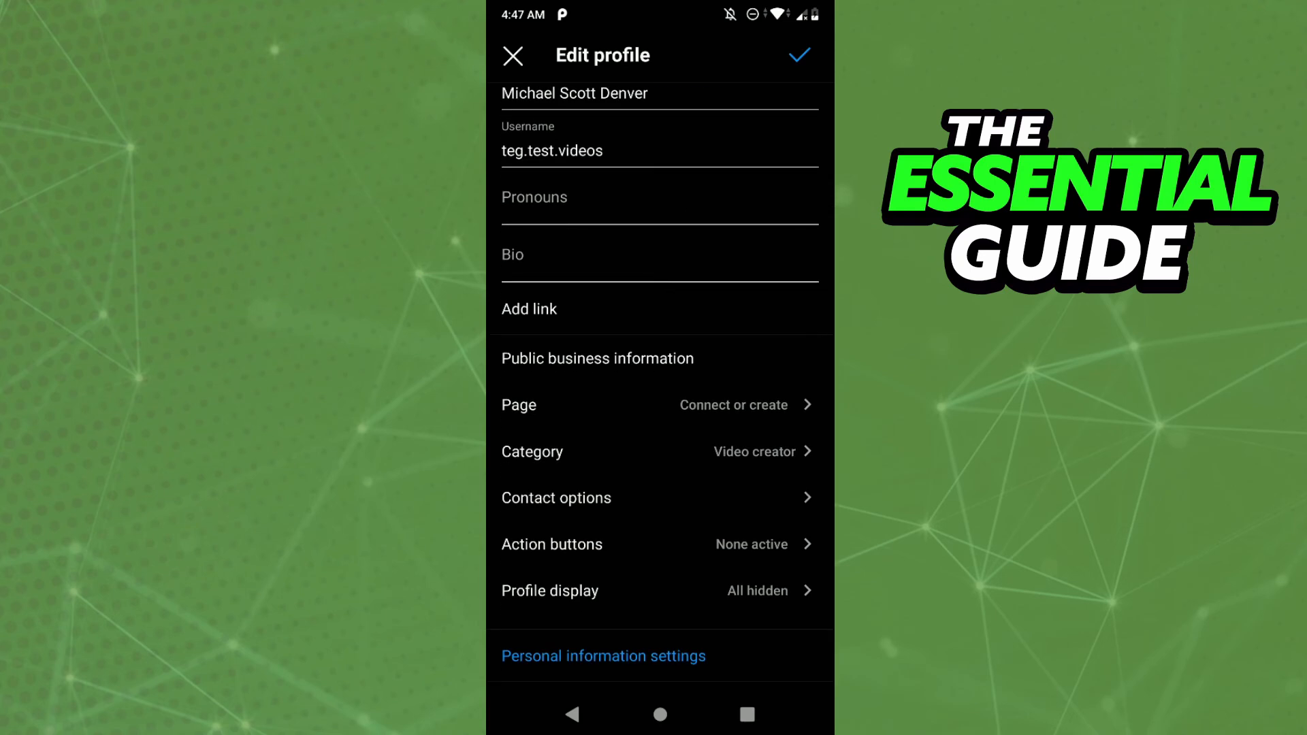
left_click(528, 309)
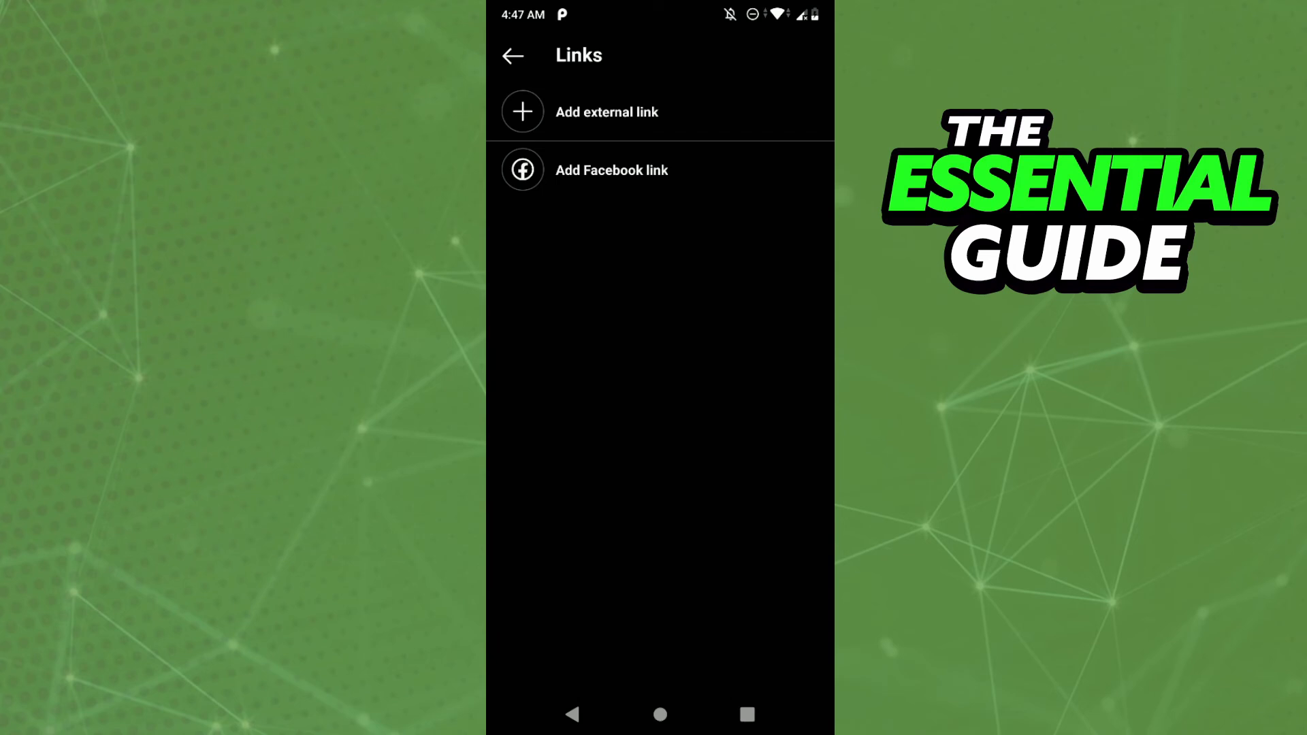
Enter the external link URL form, then abandon it and close Edit profile without adding a link
left_click(606, 112)
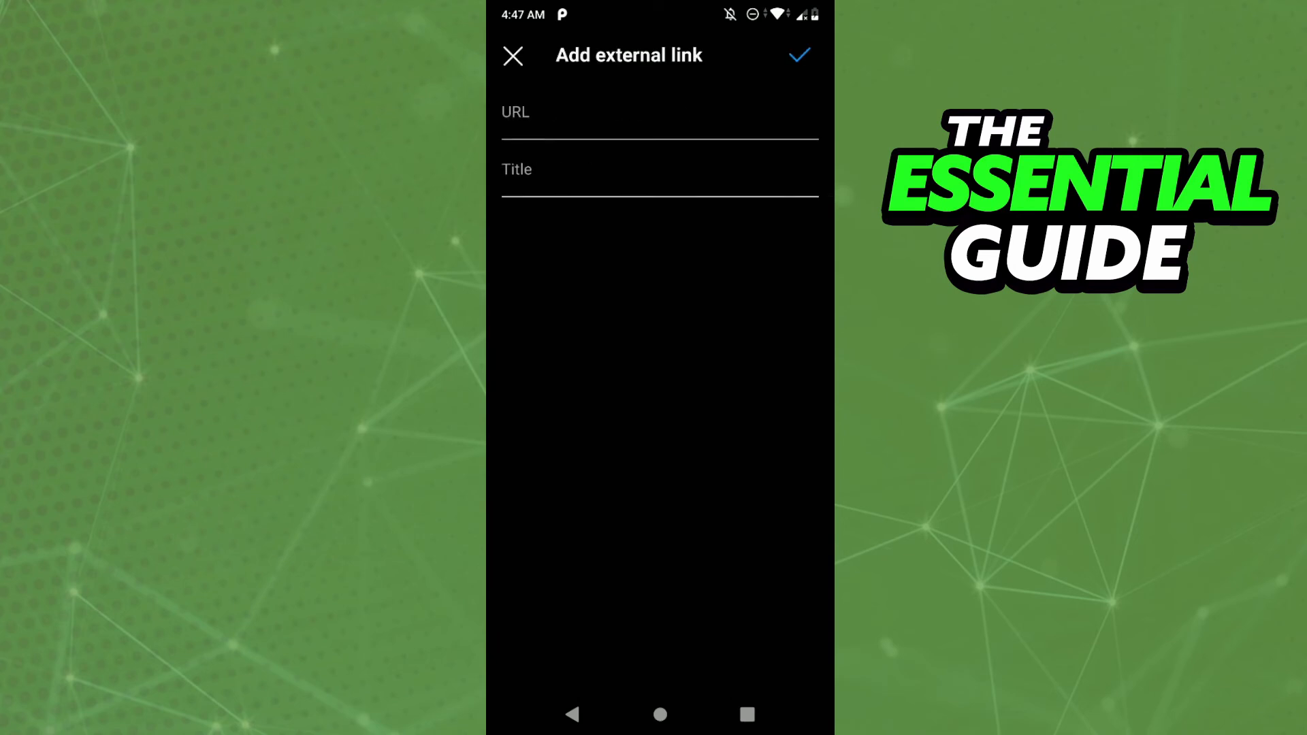
left_click(659, 121)
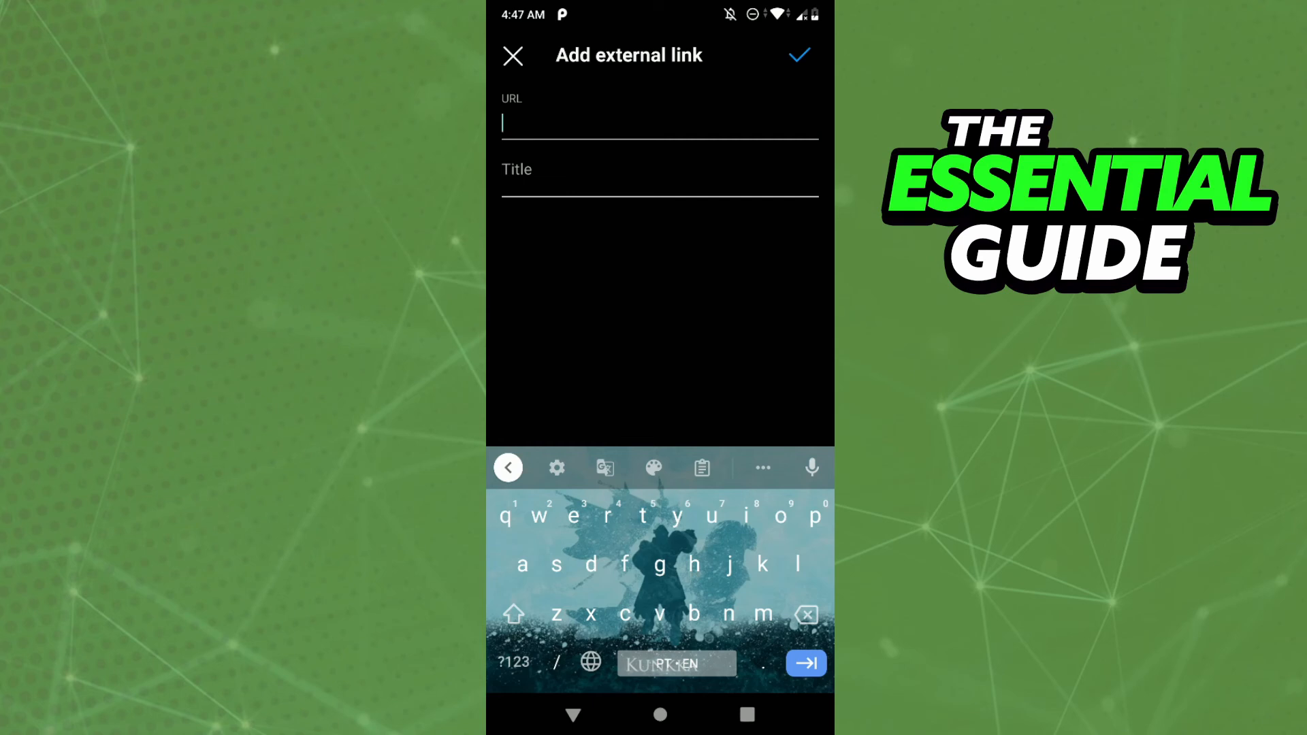
left_click(659, 180)
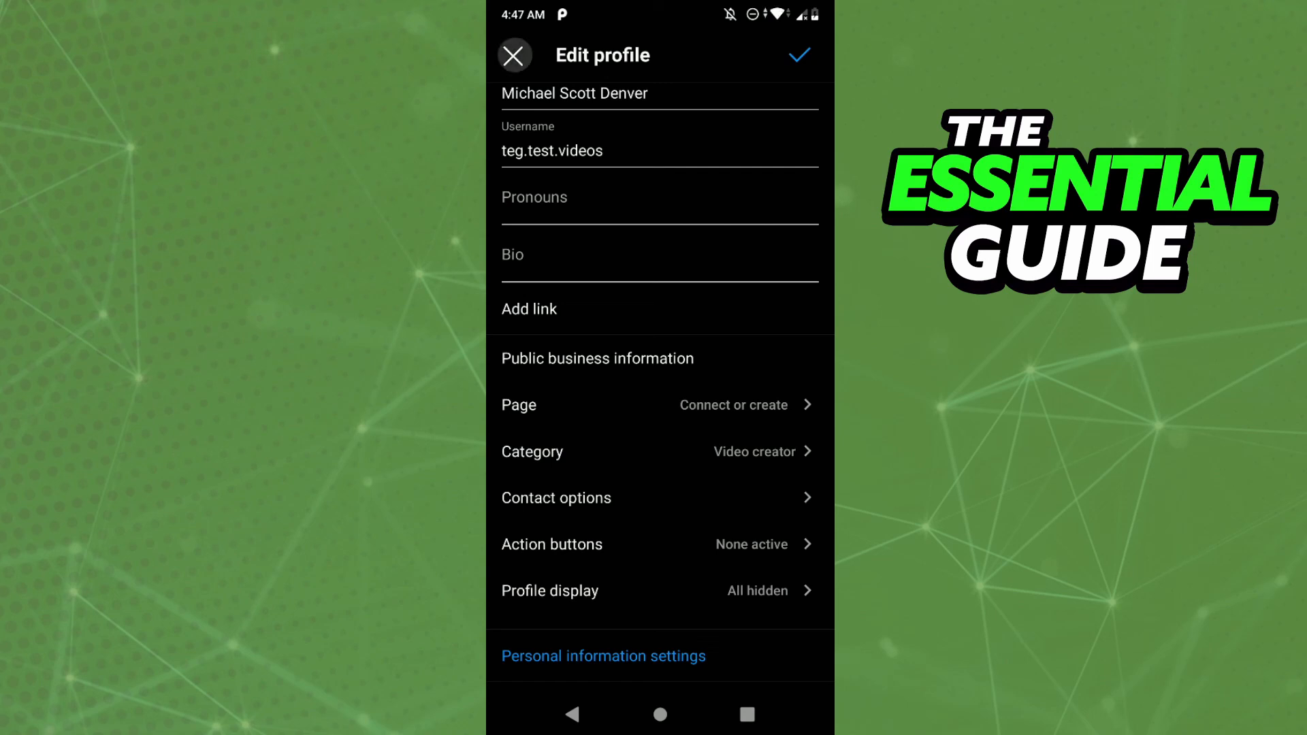
left_click(514, 54)
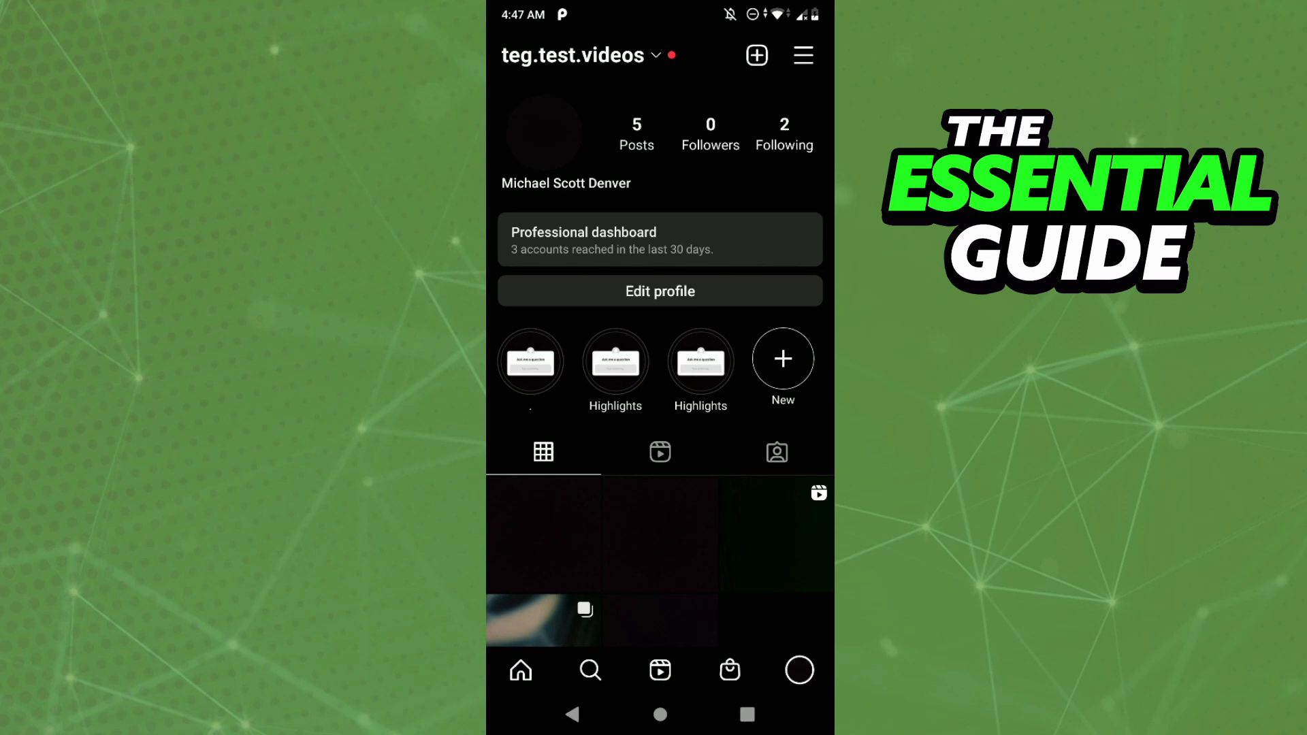